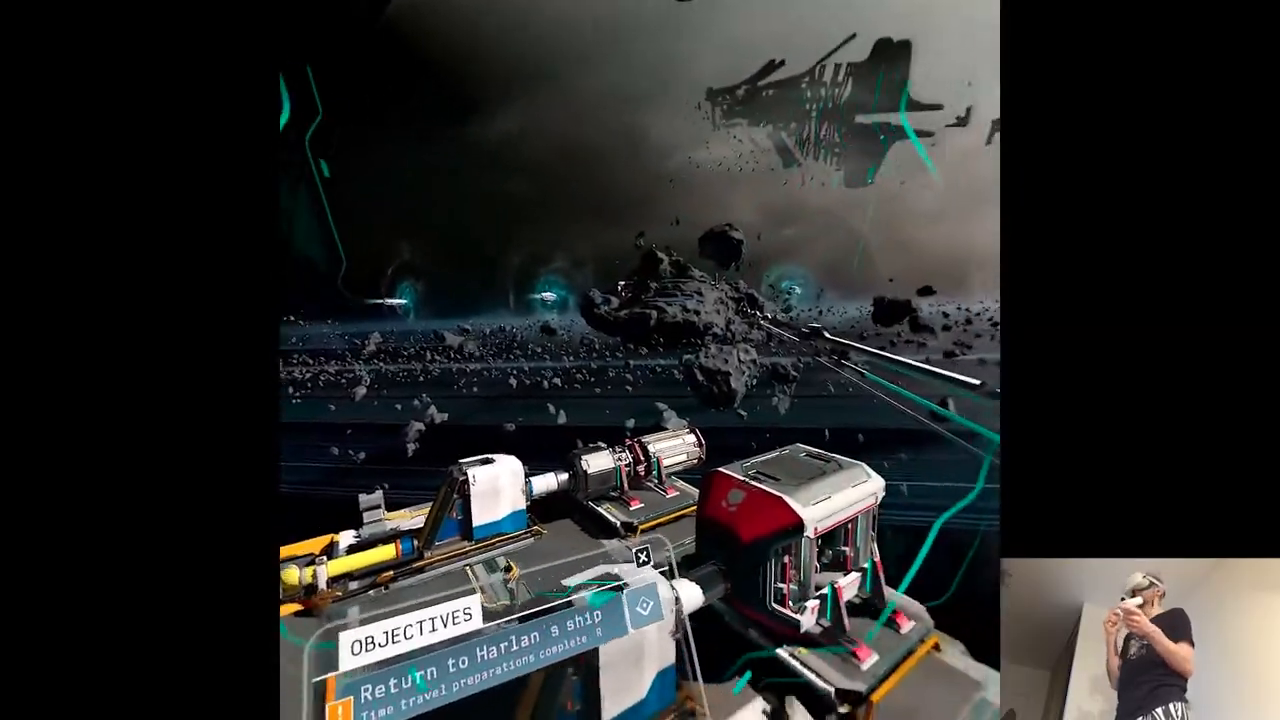
pyautogui.moveTo(640, 360)
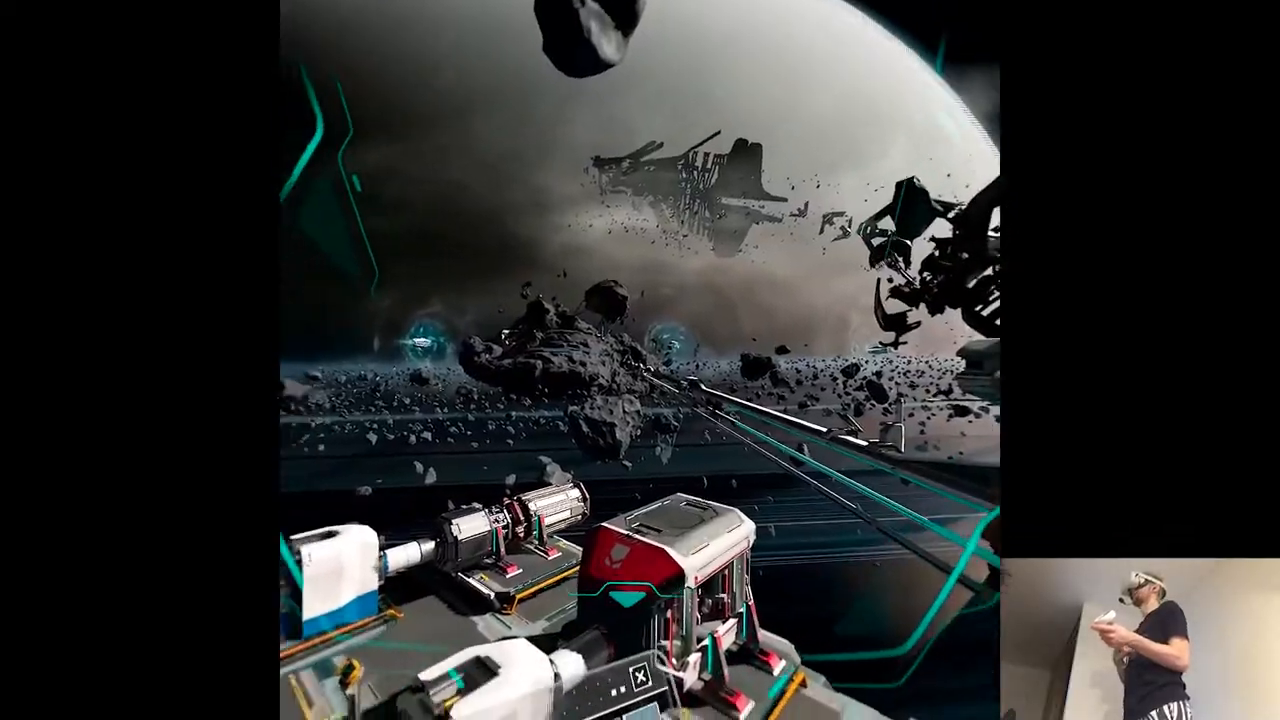